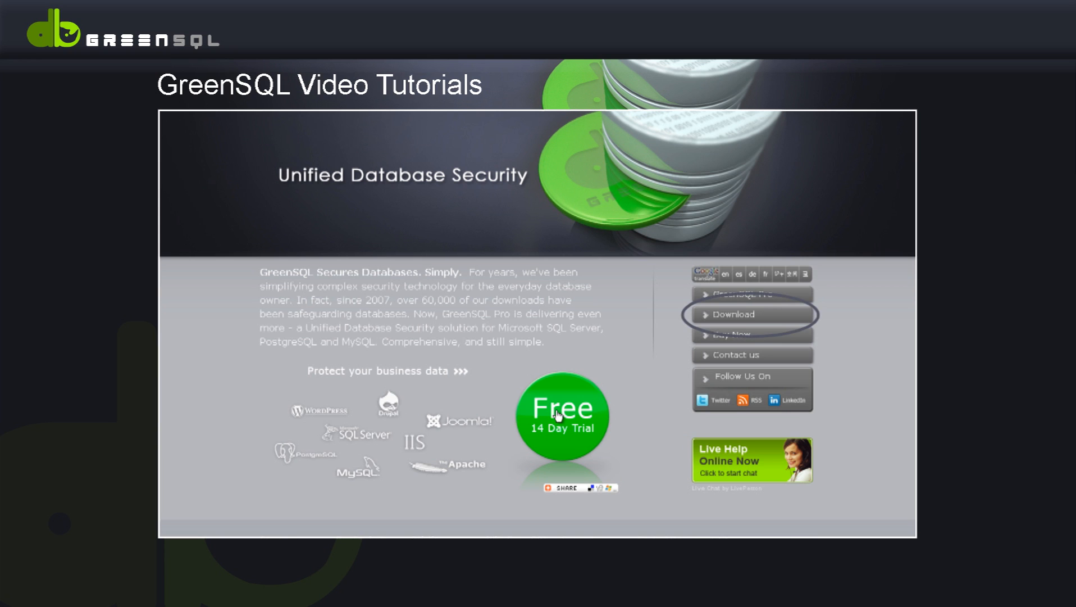
Go to the GreenSQL download page listing the Light and Pro editions
left_click(733, 314)
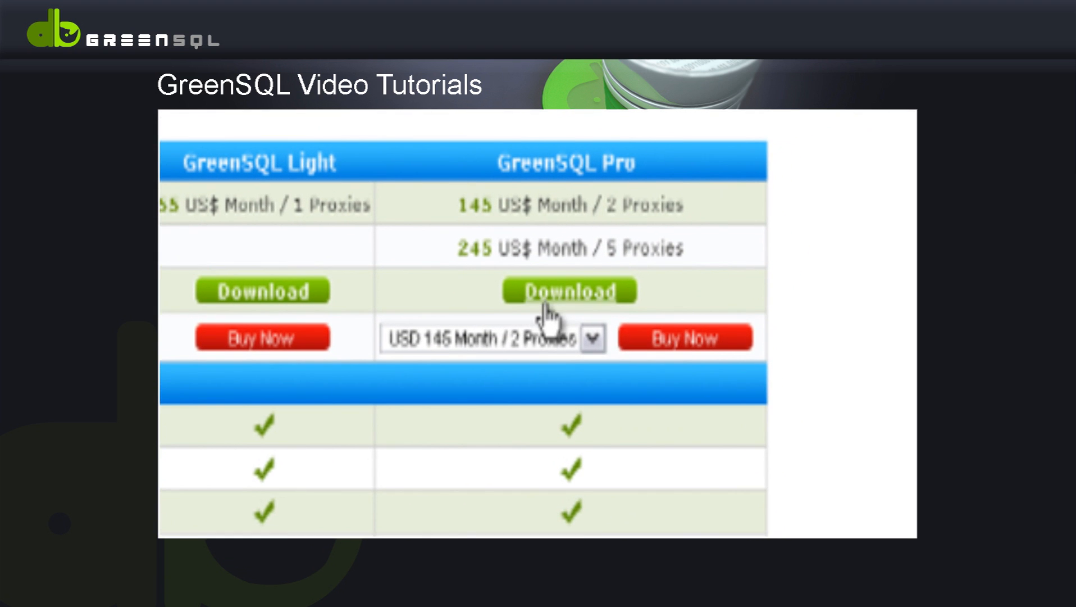
Select GreenSQL Pro and its Windows 64 Bit download link
left_click(569, 290)
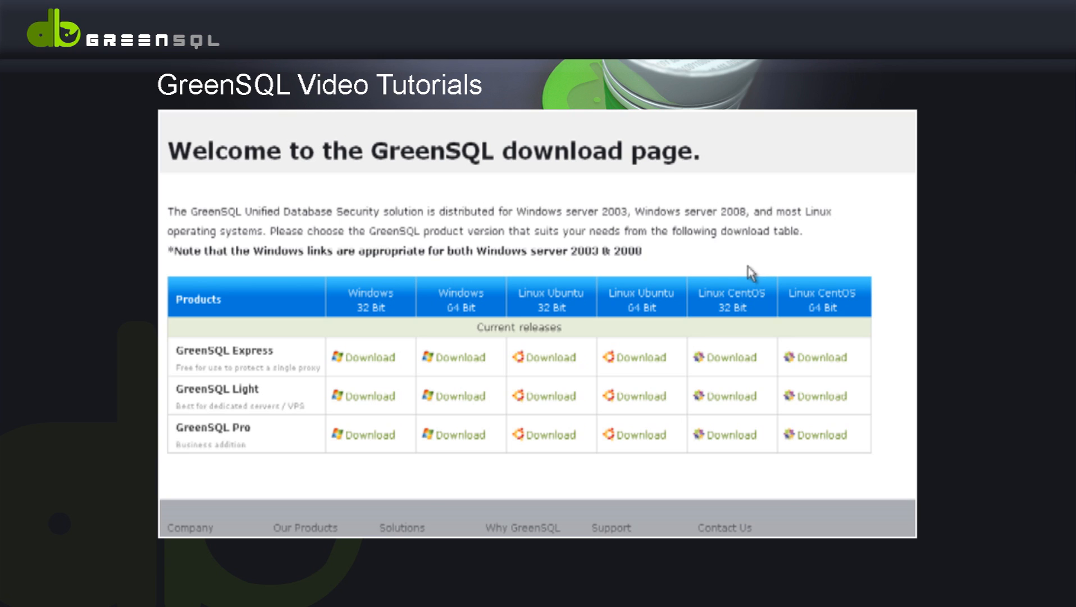
mouse_move(526, 410)
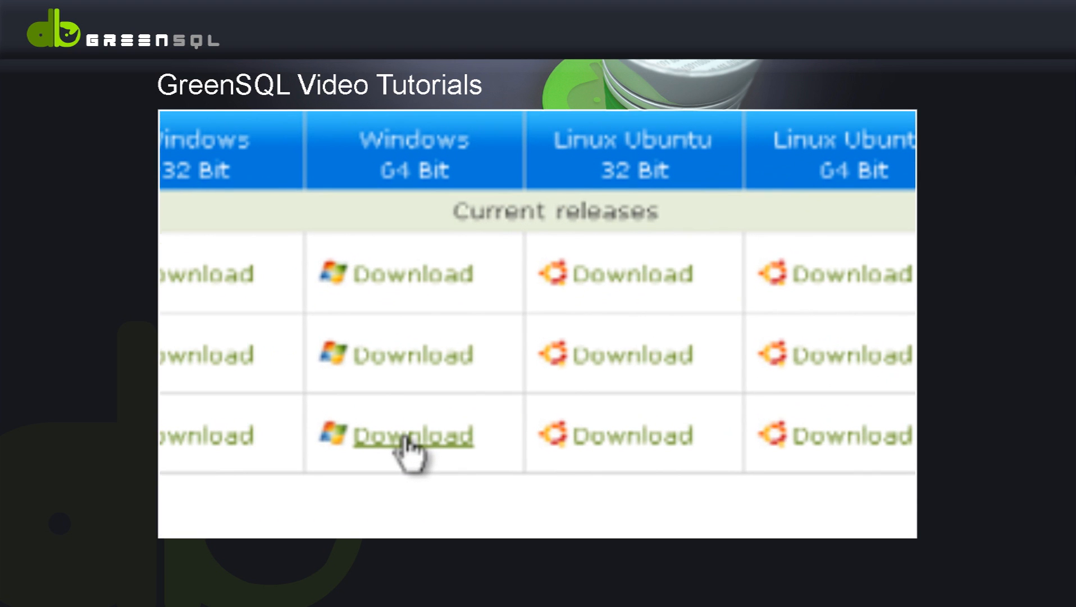
left_click(414, 434)
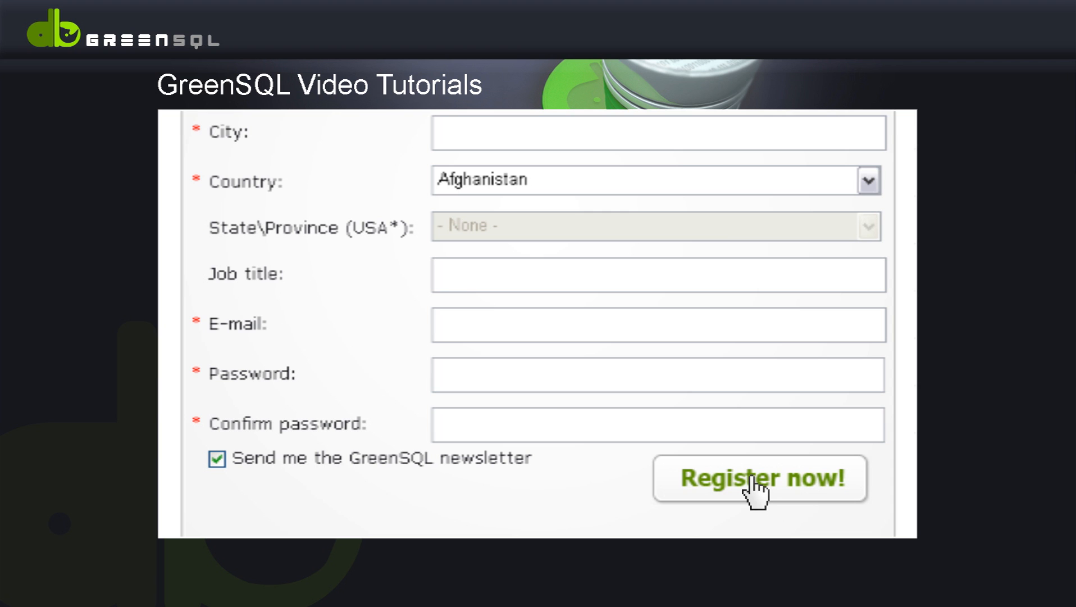
Submit the registration form and run the GreenSQL Pro x64 installer from Downloads
left_click(759, 479)
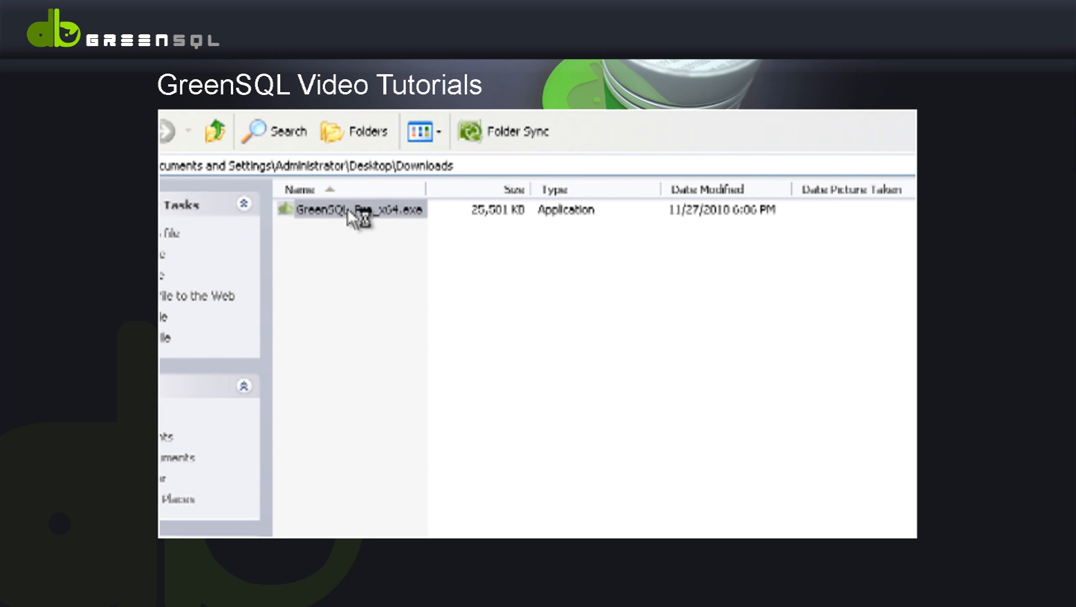
double_click(350, 209)
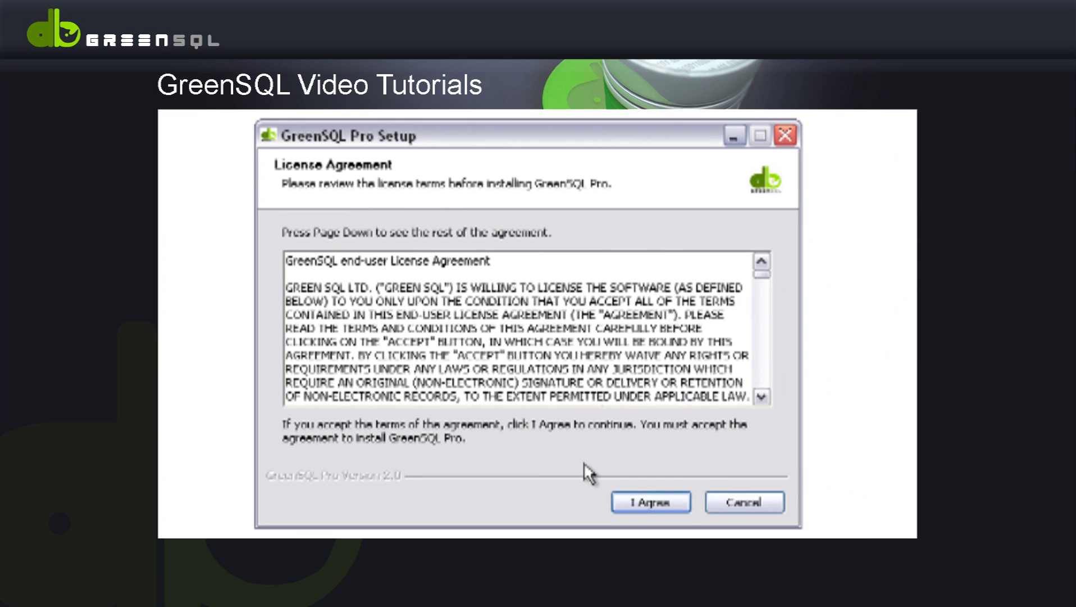
Accept the license and install GreenSQL Pro to C:\Program Files\GreenSQL Pro, then close the wizard
left_click(649, 501)
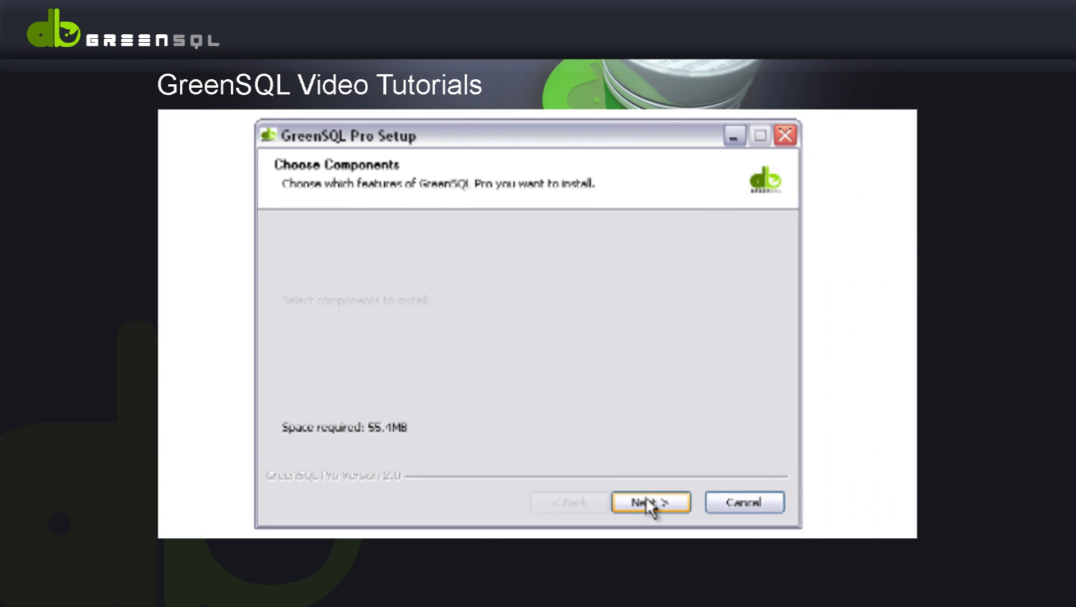
left_click(649, 501)
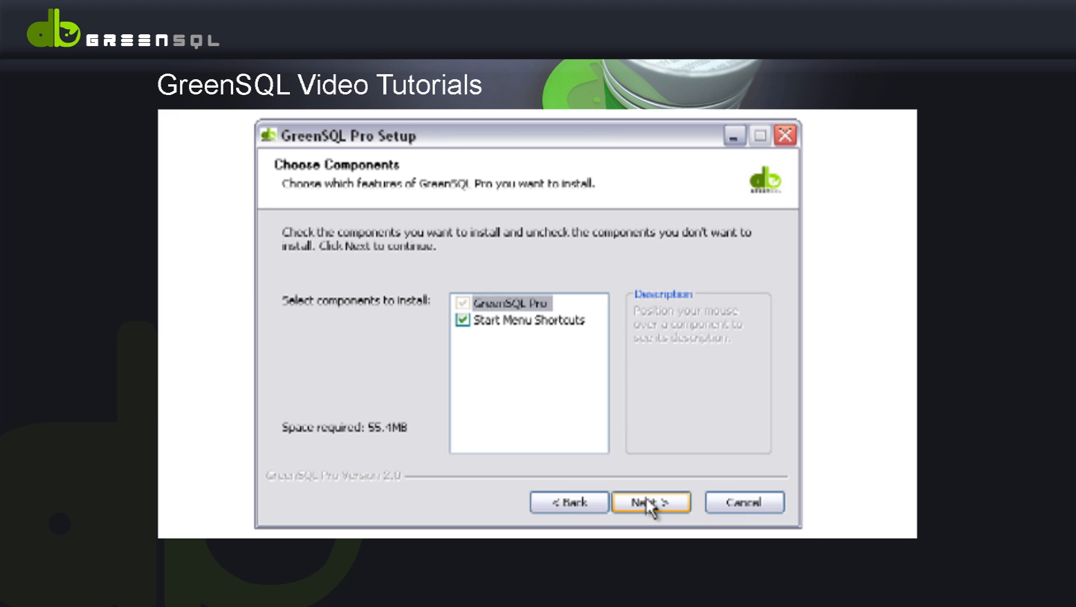
left_click(650, 502)
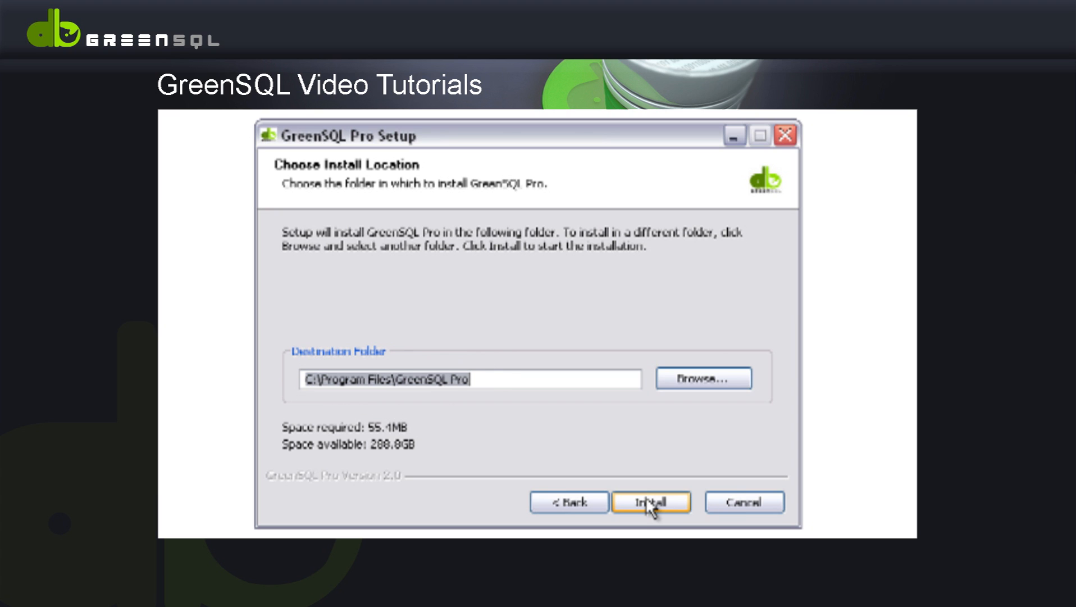
left_click(650, 501)
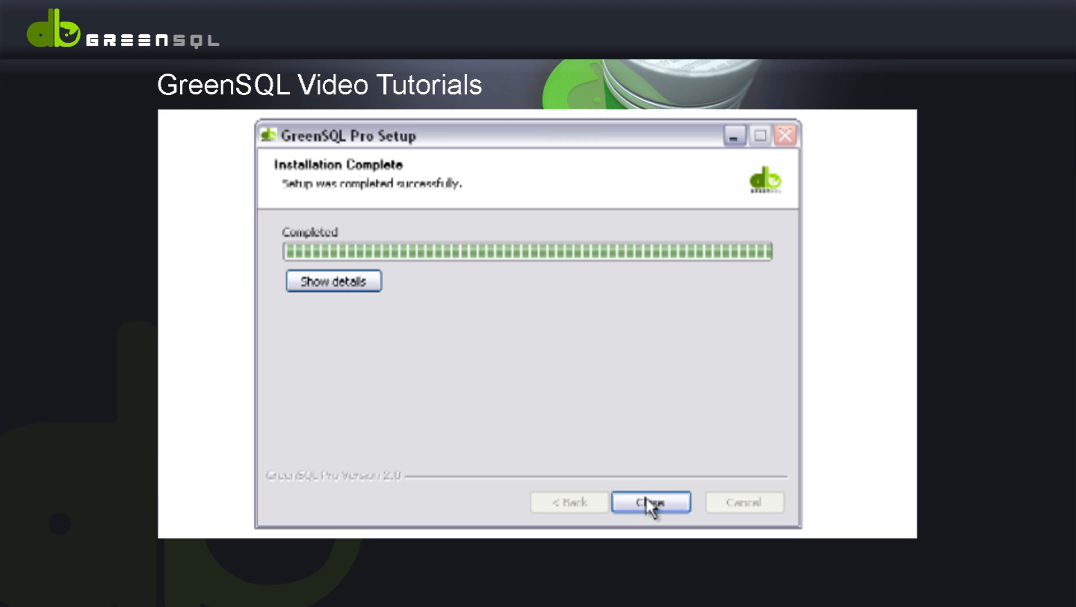
left_click(649, 502)
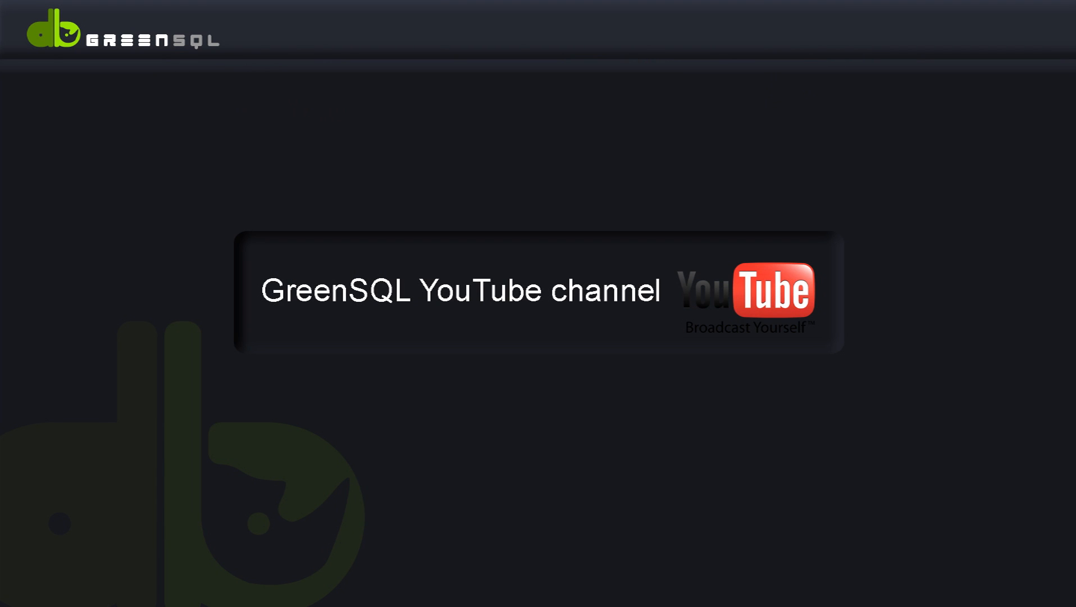